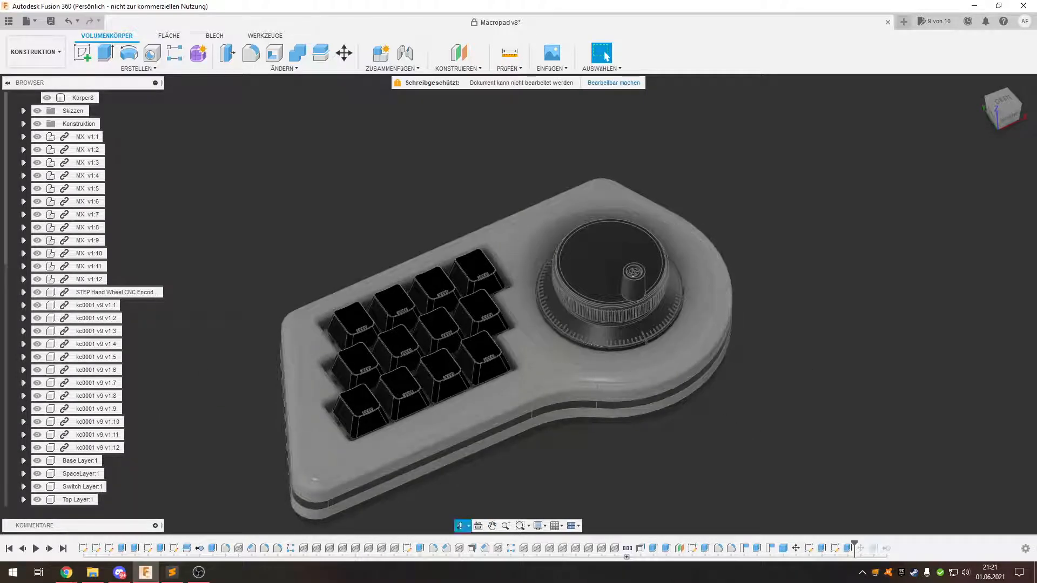
Inspect the rotary encoder hardware, identifying its B terminal screw.
scroll(up, 3)
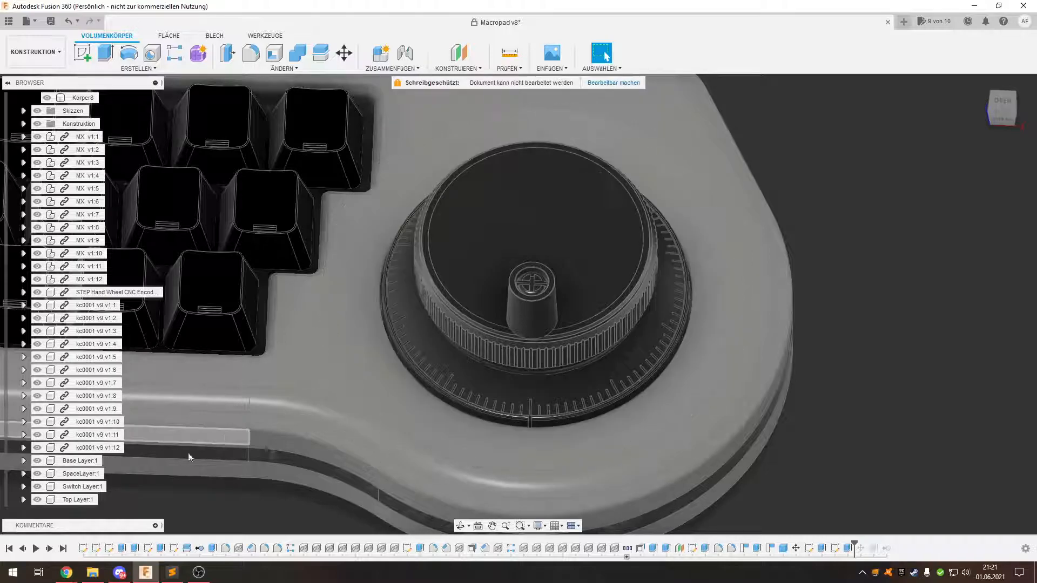
click(38, 473)
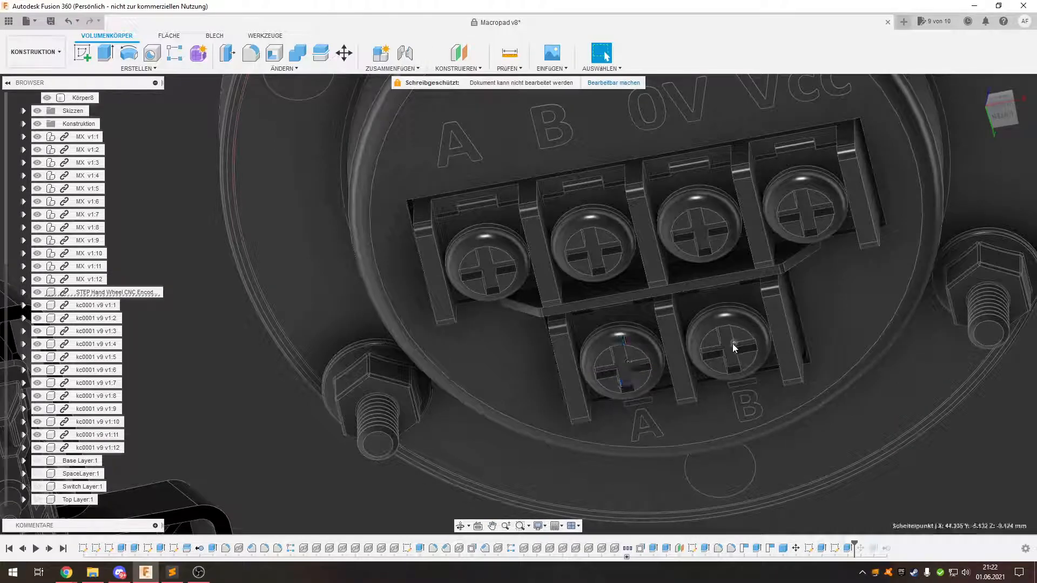
click(732, 348)
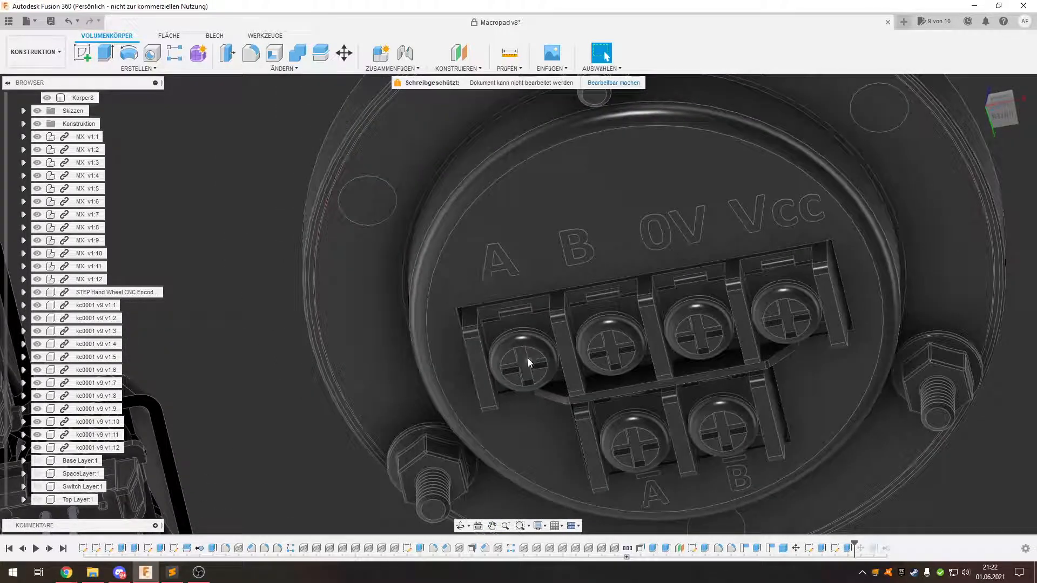
click(608, 340)
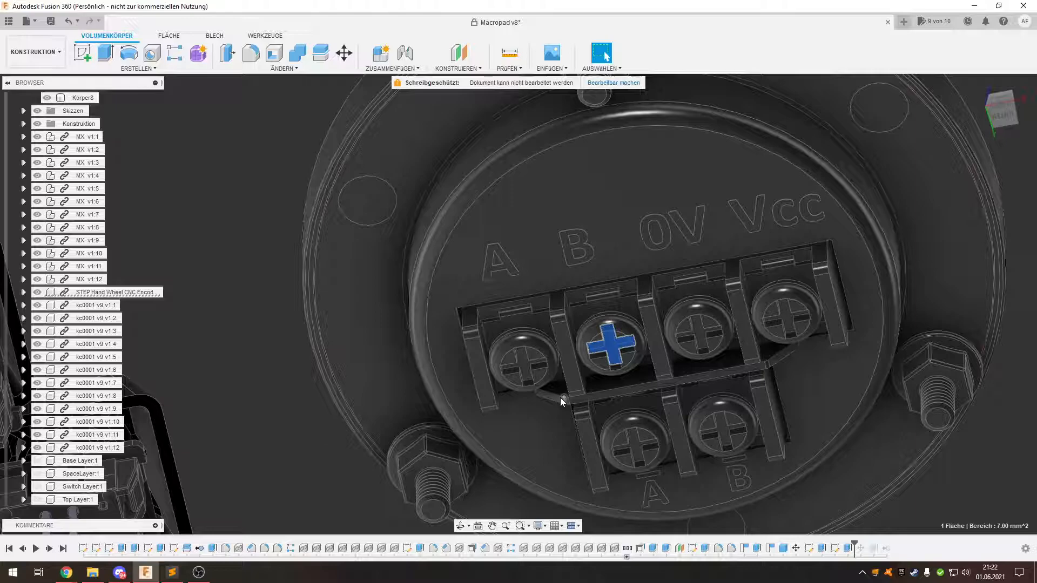
mouse_move(609, 386)
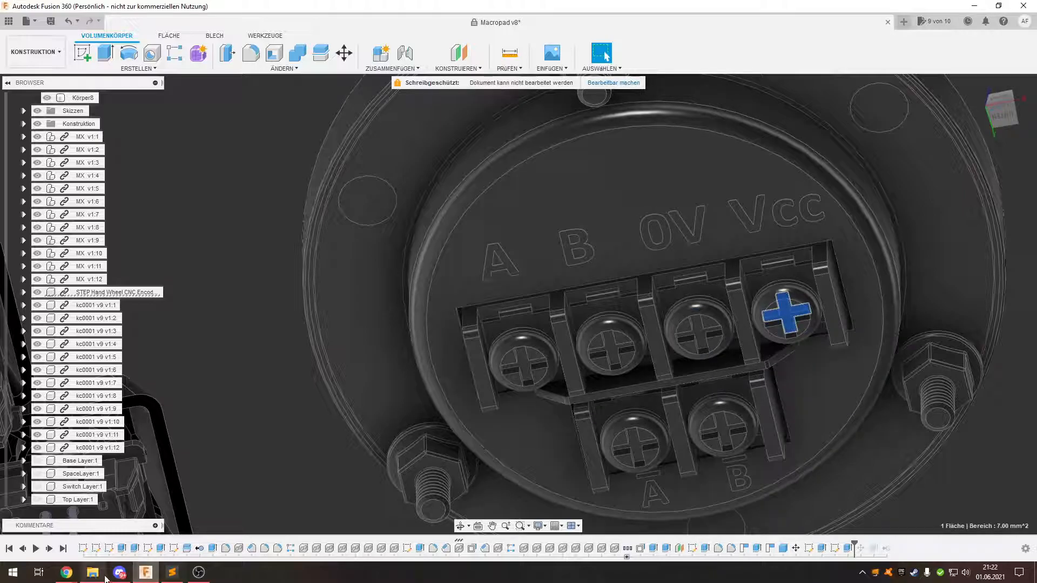
Review the Pro Micro pinout in Chrome, then return to config.h in the editor.
click(65, 573)
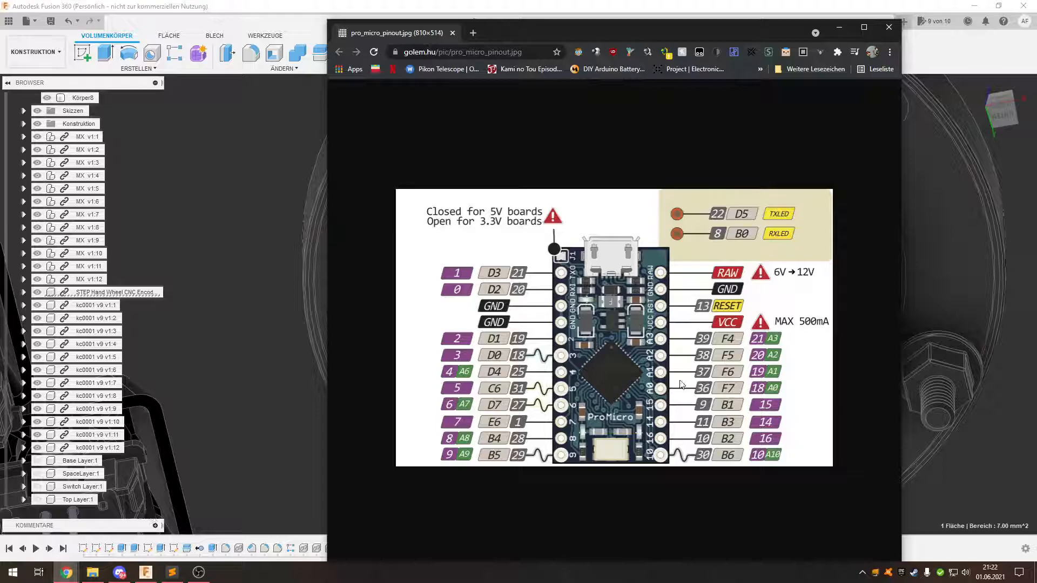
mouse_move(690, 403)
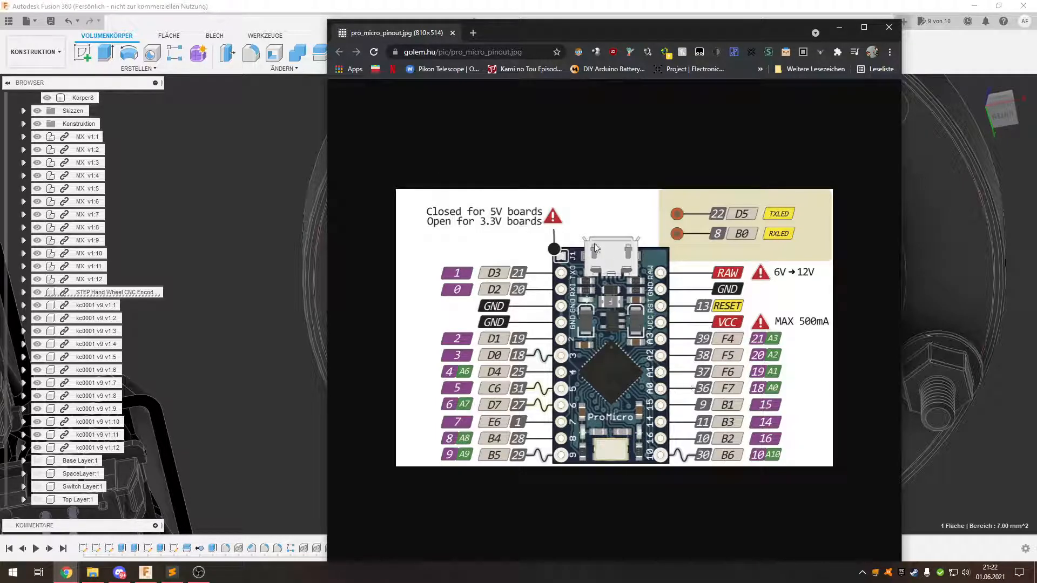
mouse_move(572, 268)
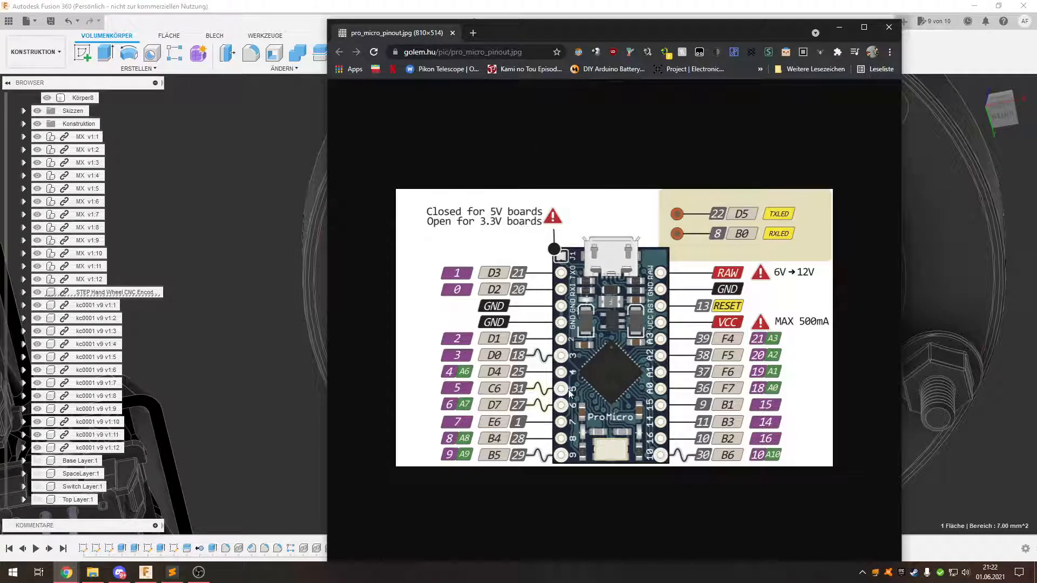
mouse_move(497, 395)
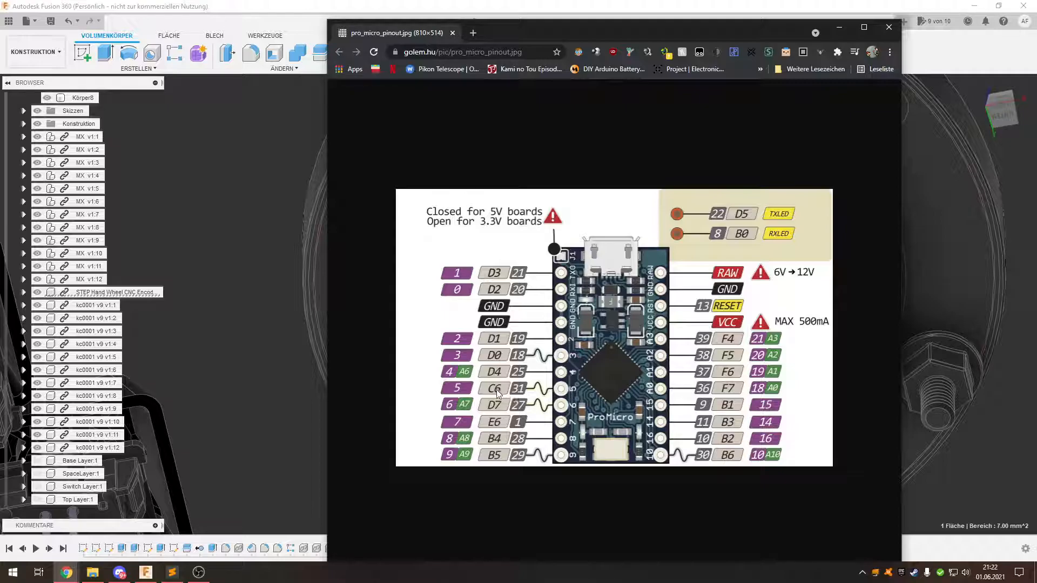
mouse_move(479, 322)
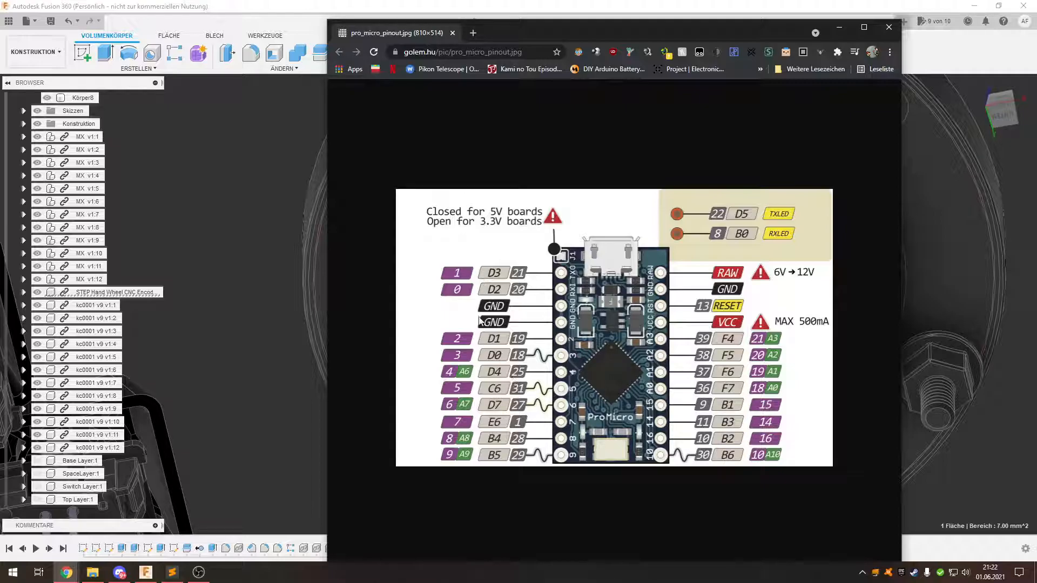
mouse_move(470, 414)
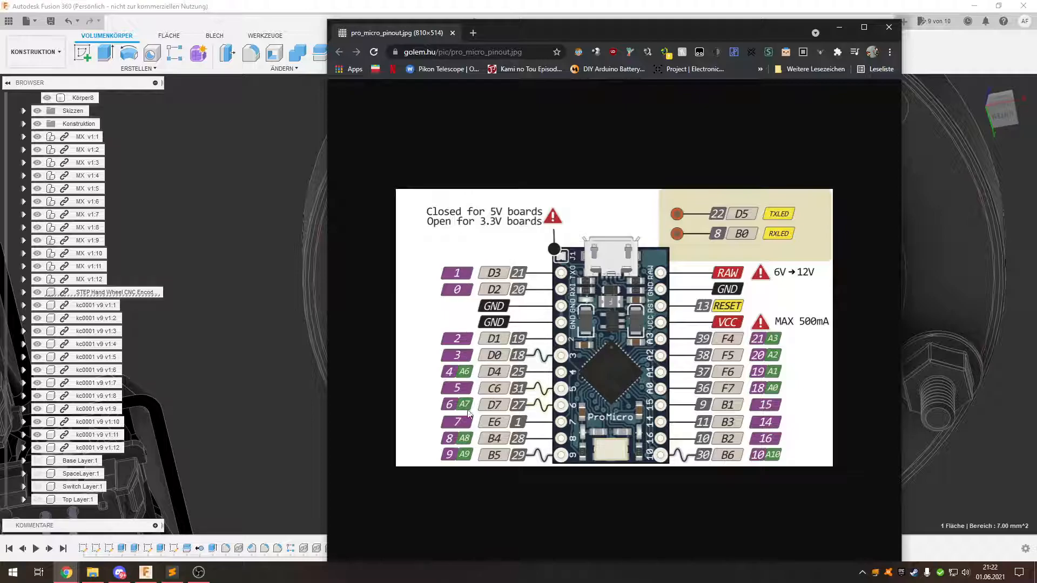
mouse_move(497, 480)
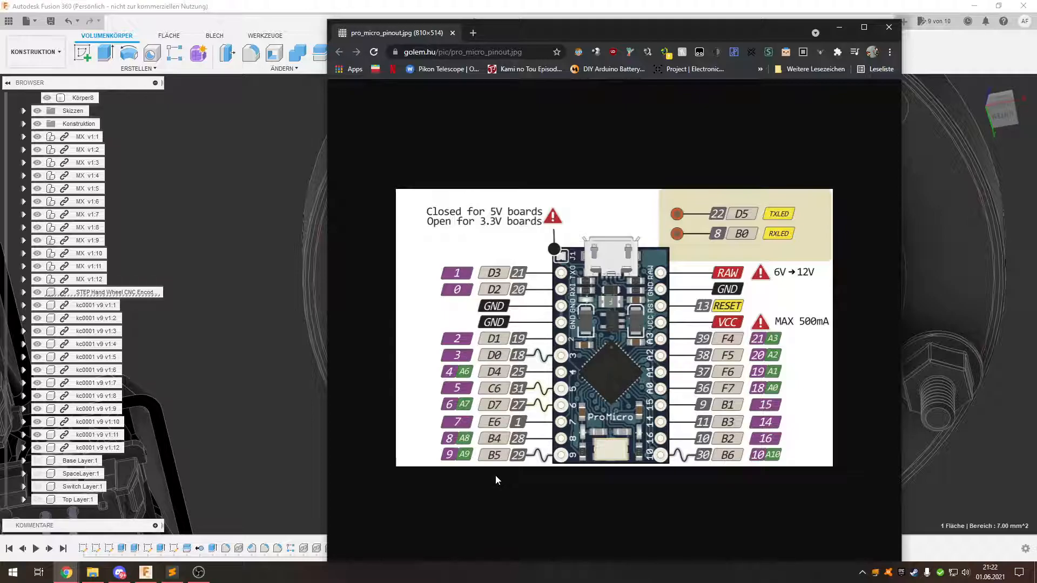
mouse_move(488, 463)
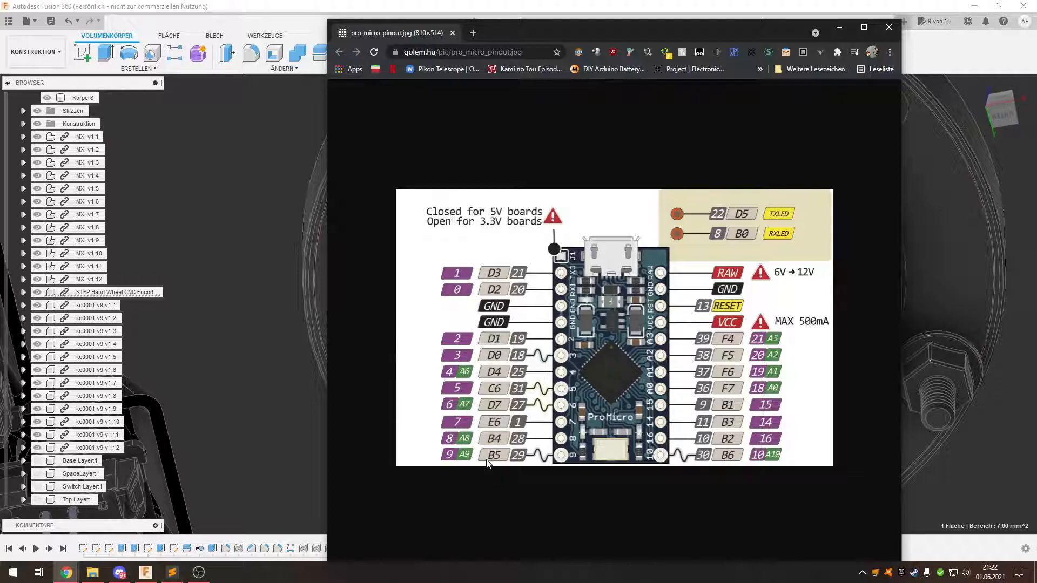
mouse_move(492, 40)
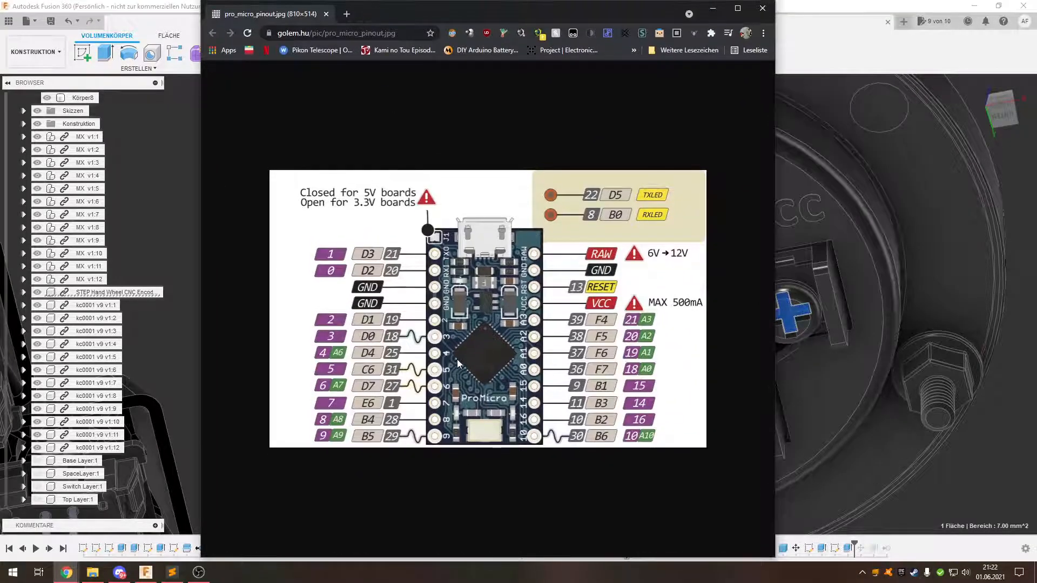
mouse_move(384, 382)
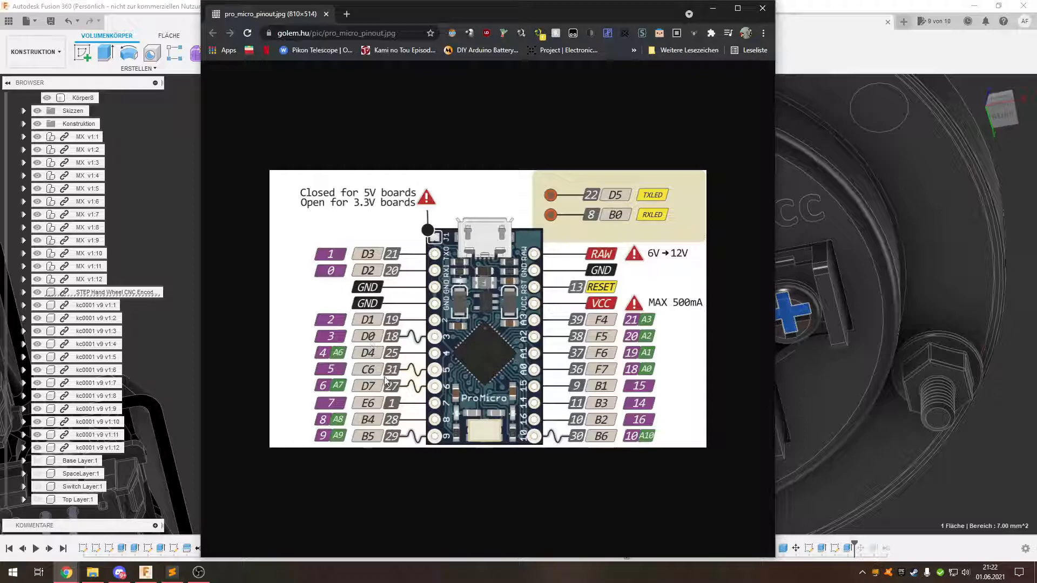
mouse_move(437, 373)
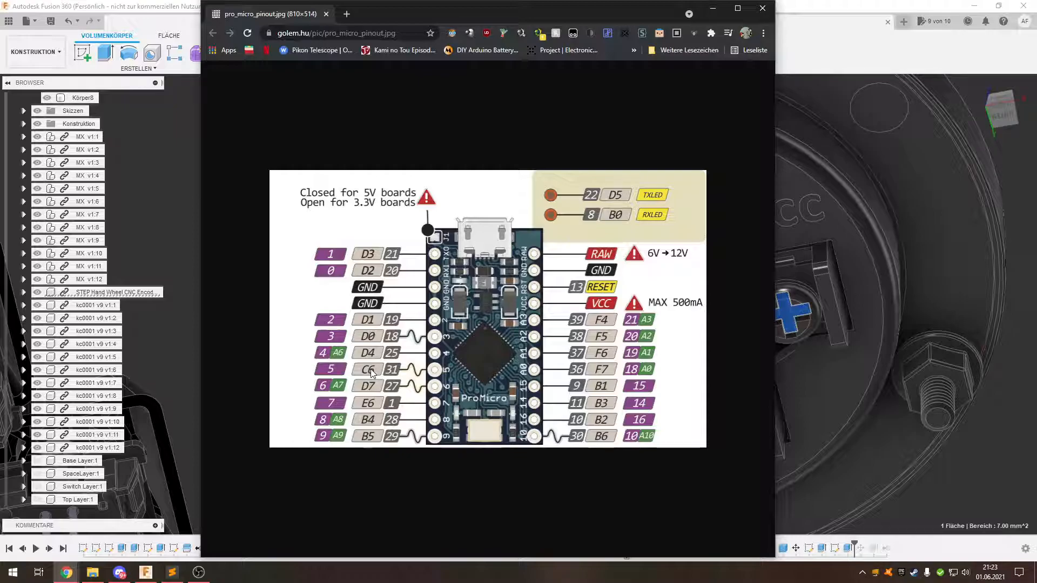
mouse_move(585, 37)
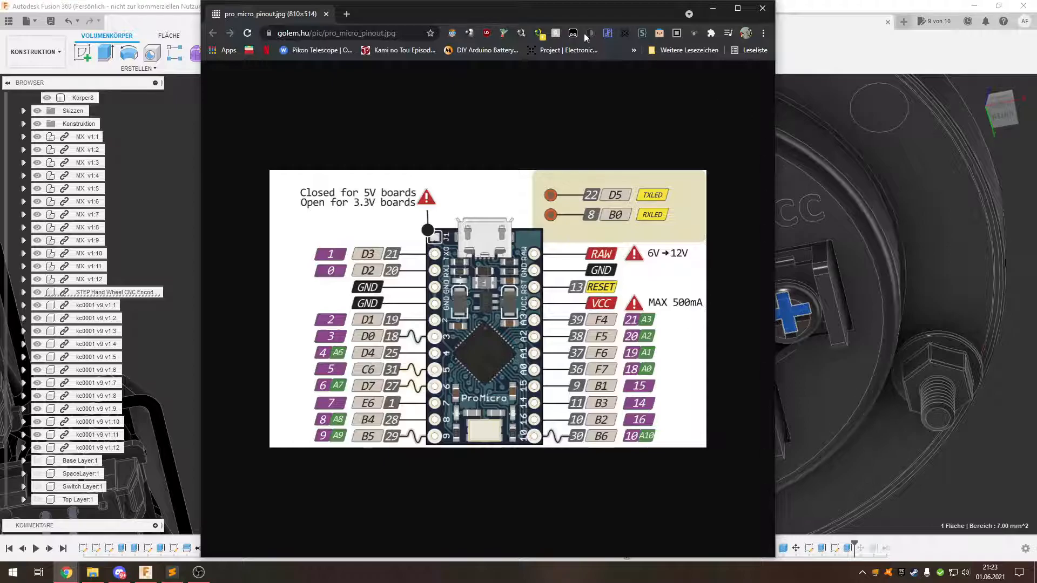
click(737, 7)
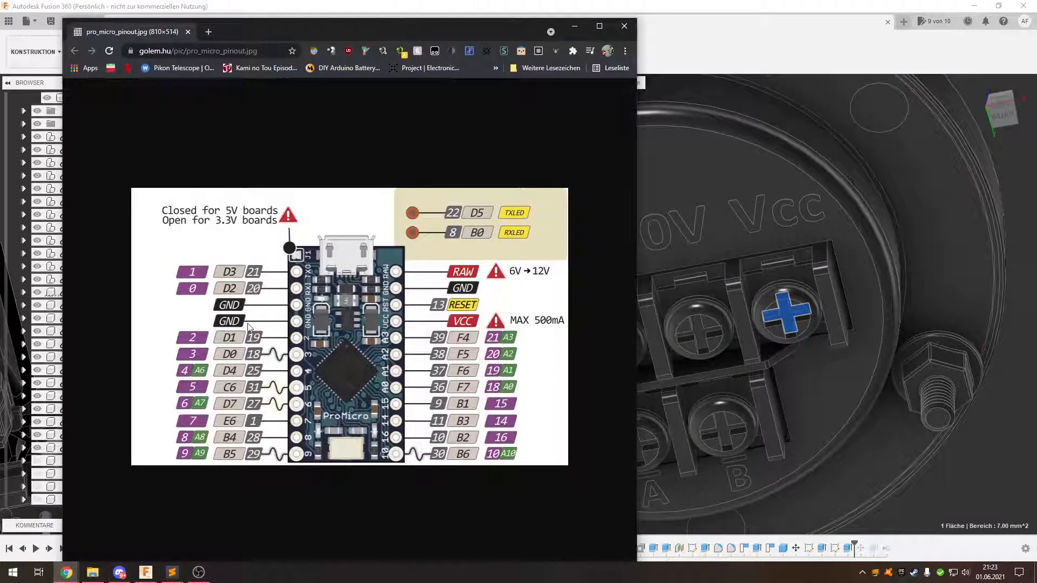
mouse_move(396, 324)
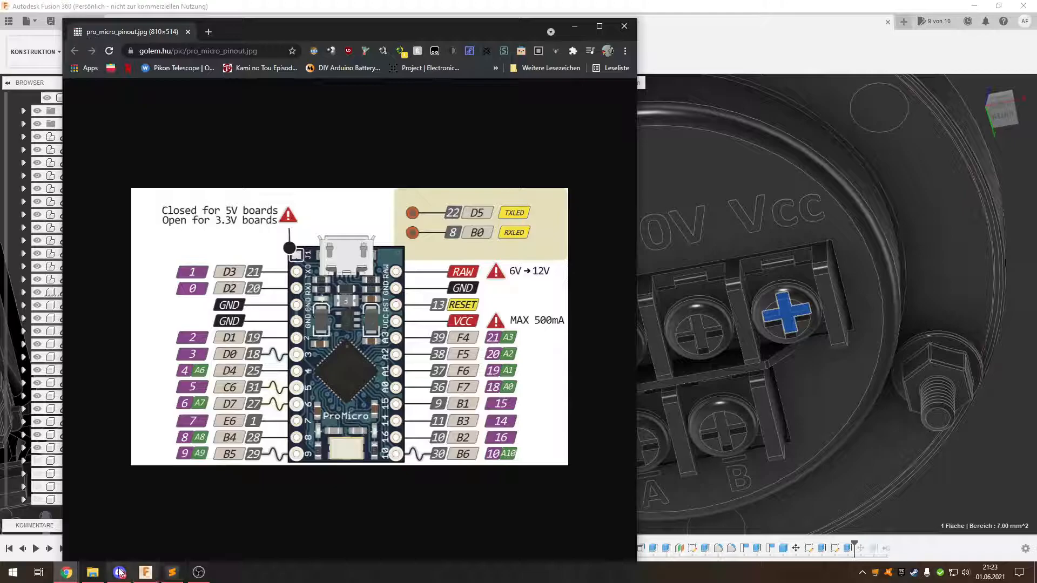
click(172, 573)
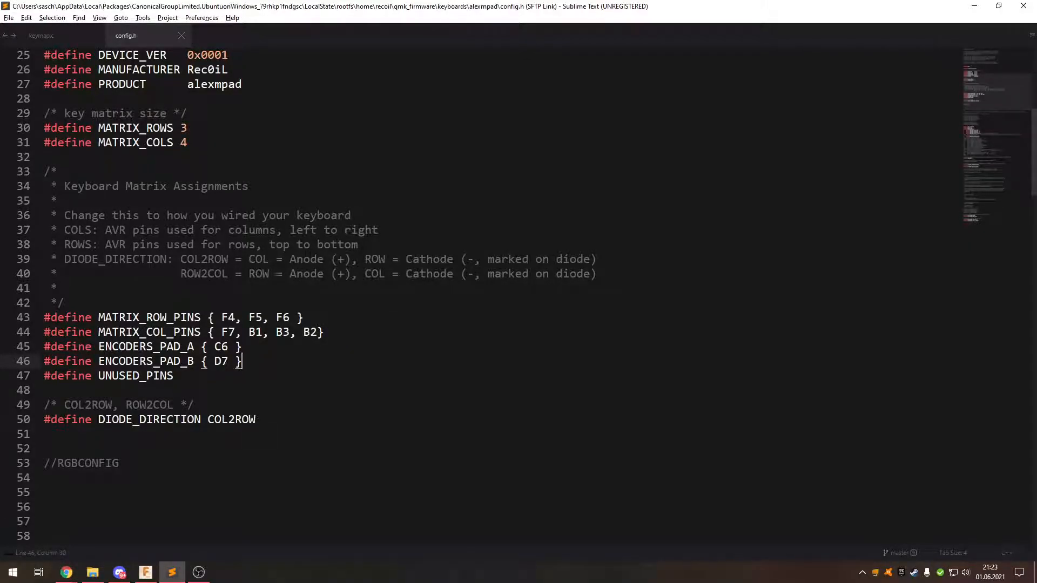
Check ENCODERS_PAD_B is defined as D7 in config.h, then switch to keymap.c.
double_click(220, 346)
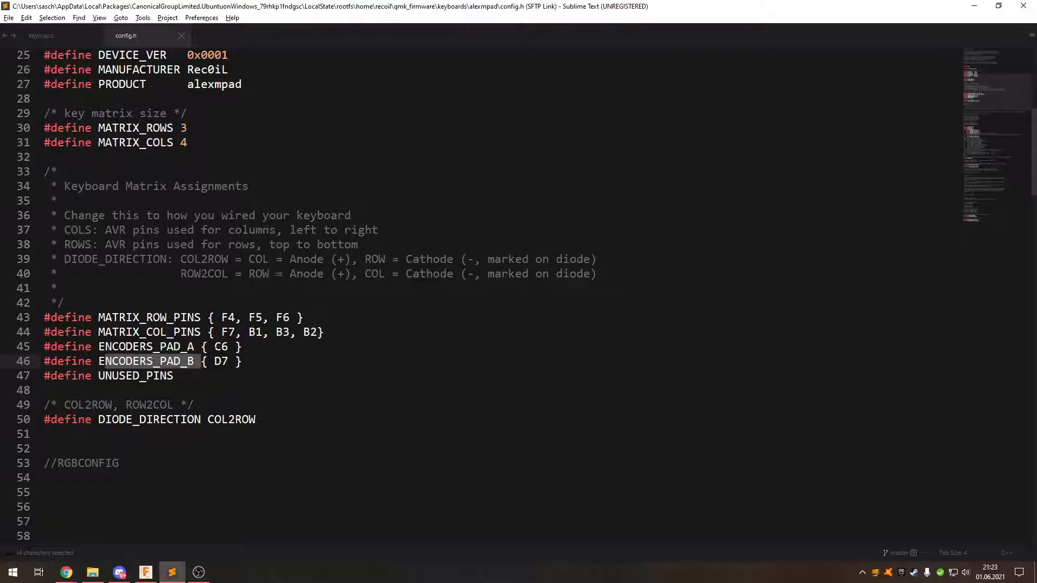
click(215, 361)
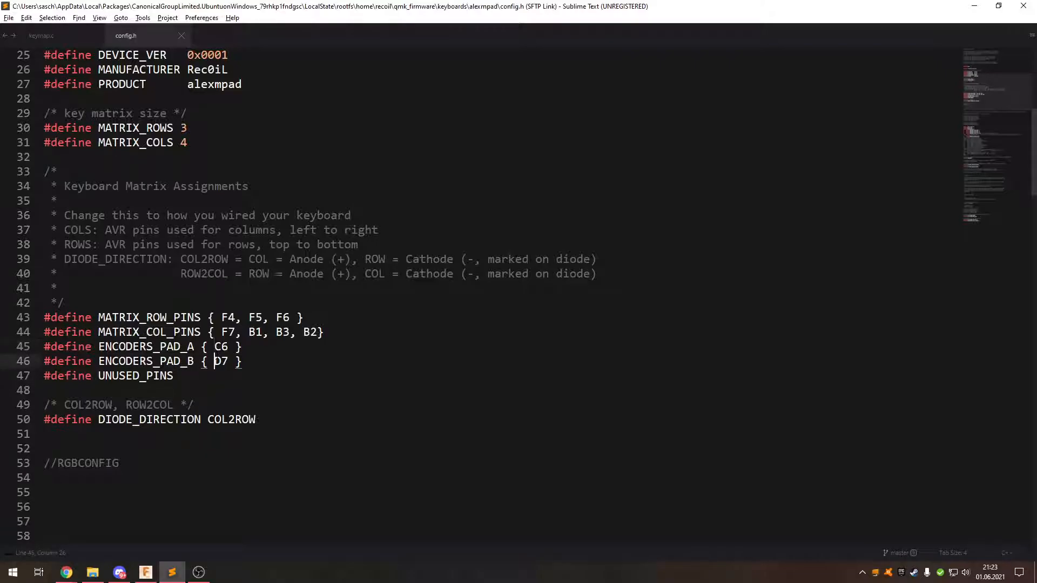
click(41, 35)
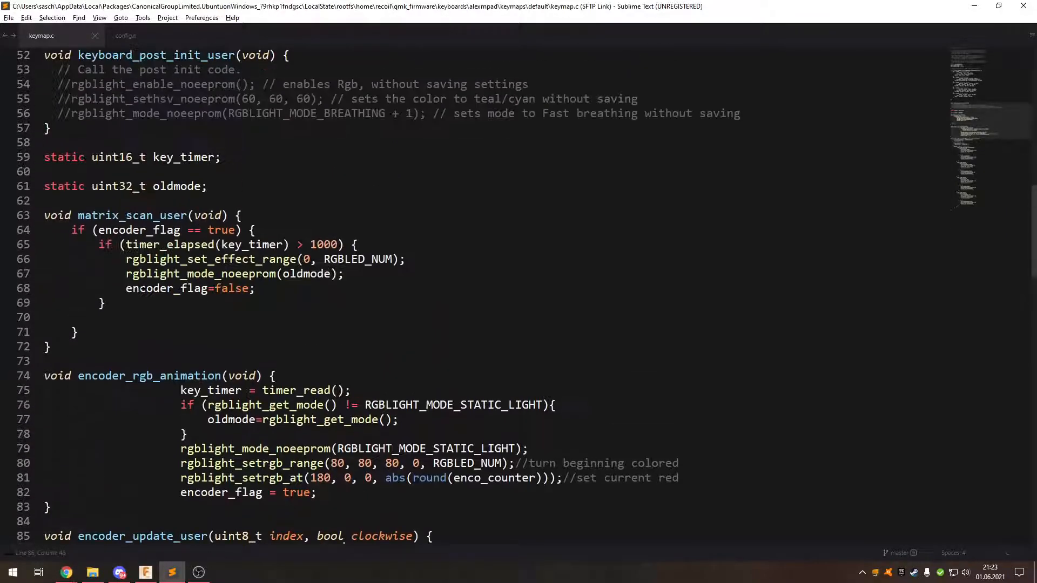
Glance back at config.h's pin definitions before continuing in keymap.c.
scroll(up, 3)
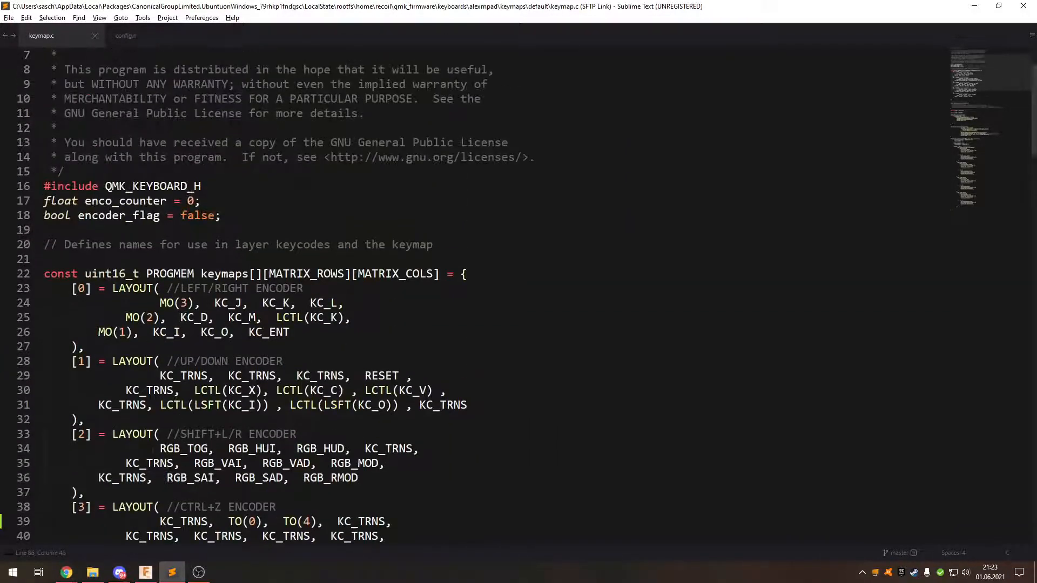
click(126, 34)
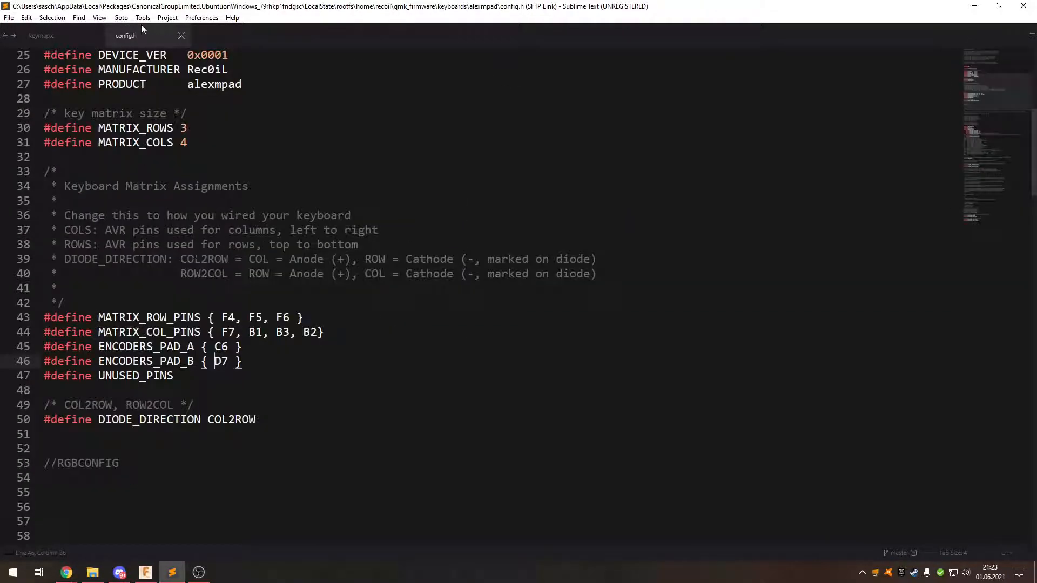
click(41, 35)
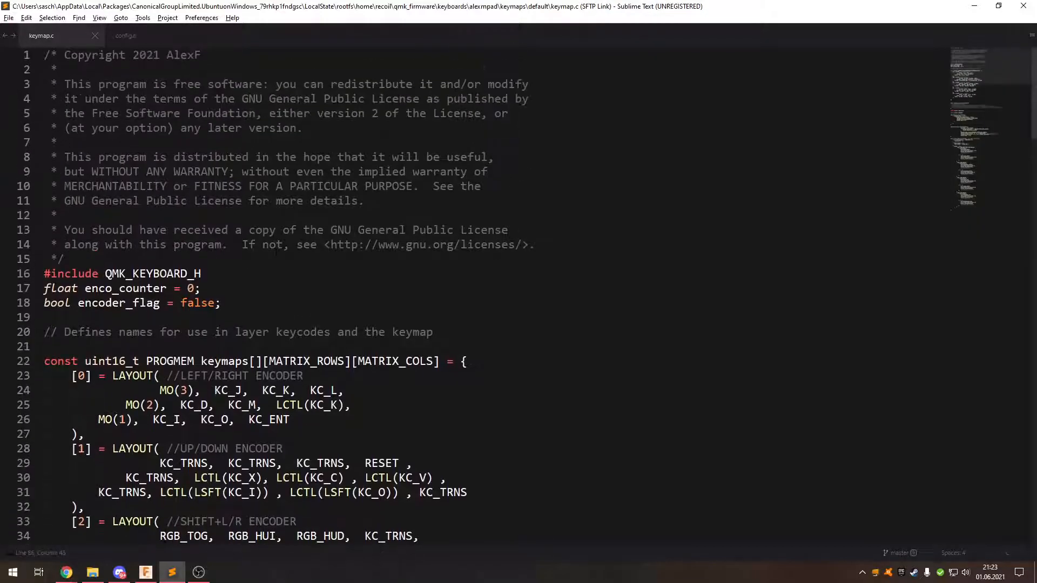
Scroll past keyboard_post_init_user and matrix_scan_user down to encoder_update_user.
scroll(down, 3)
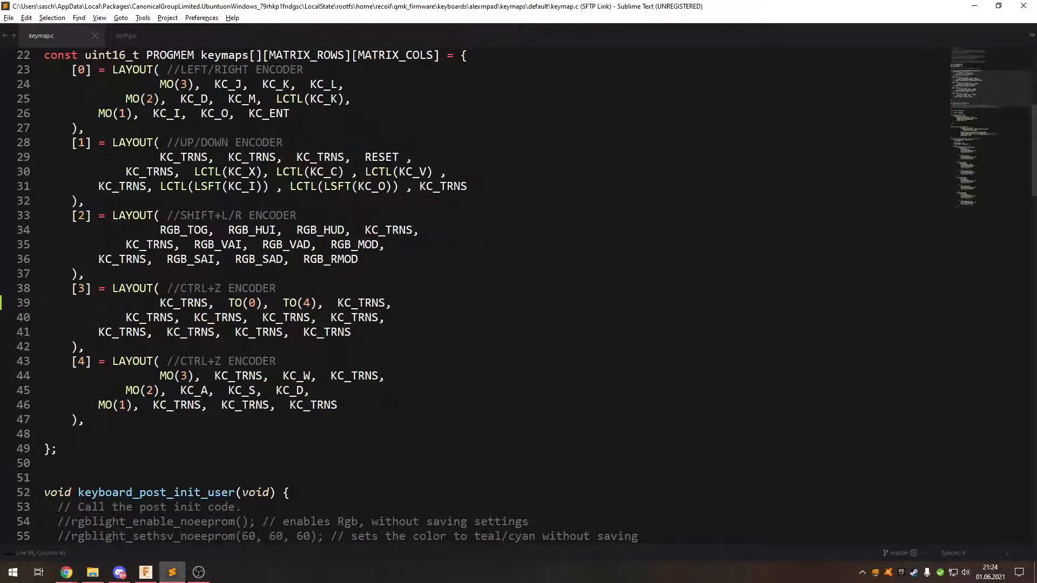
scroll(down, 3)
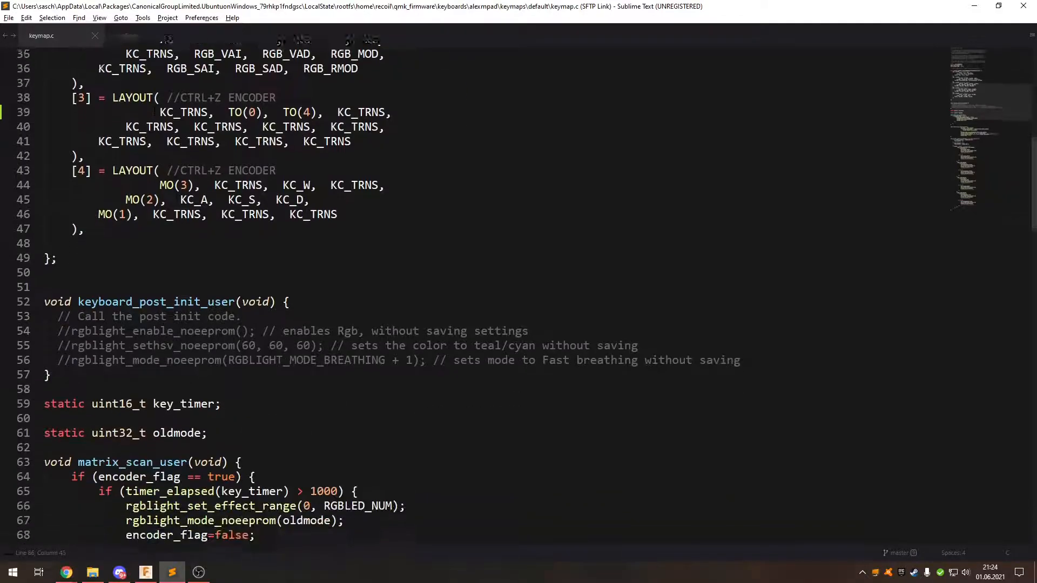
scroll(down, 3)
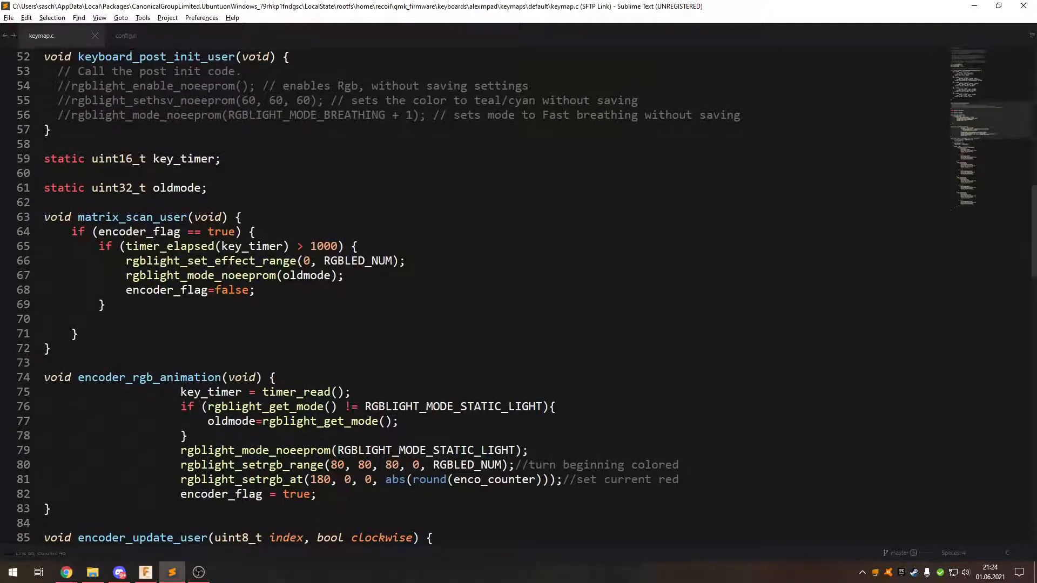
scroll(down, 3)
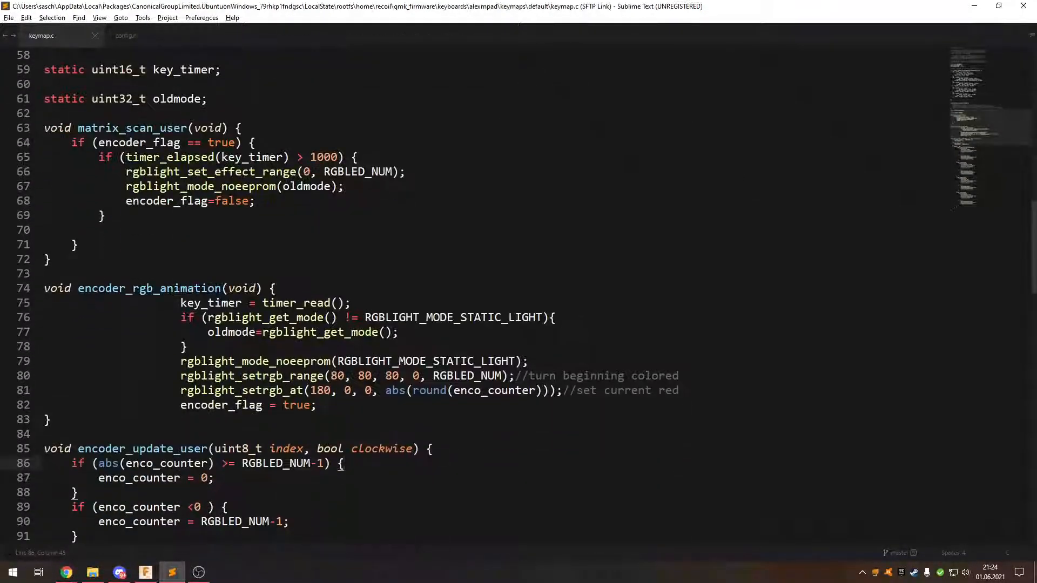
mouse_move(277, 332)
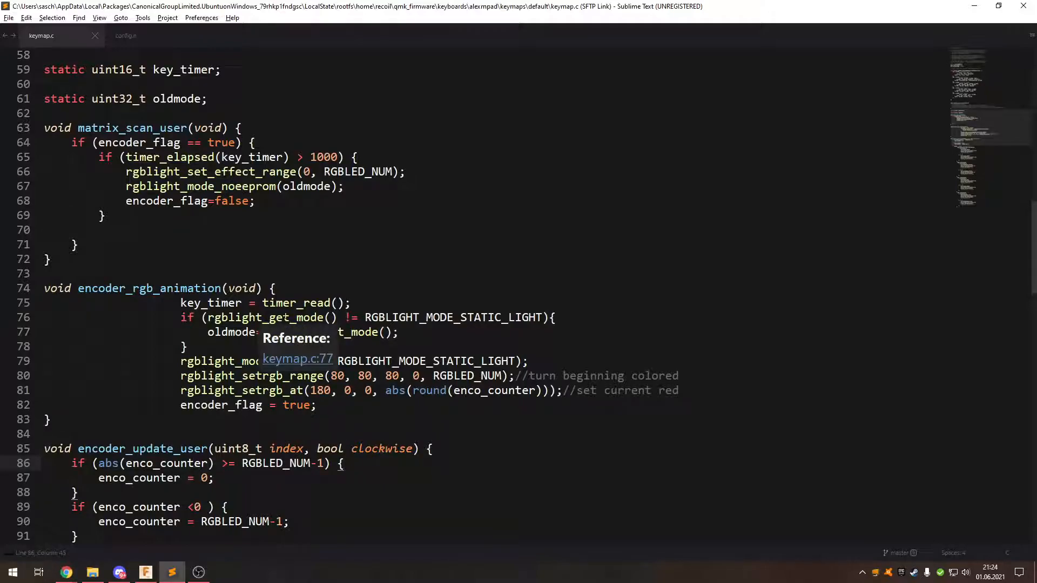
scroll(down, 3)
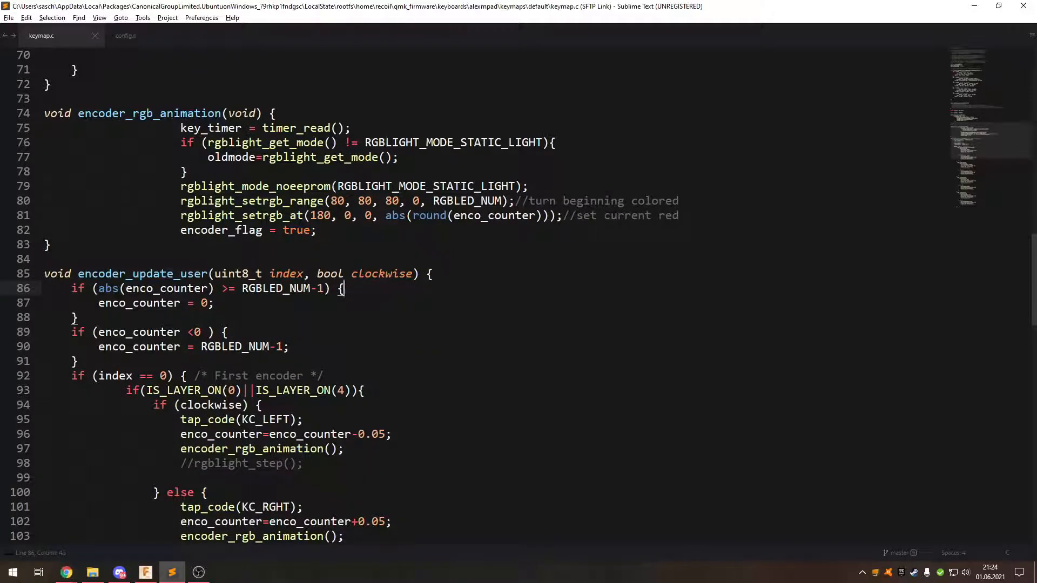
scroll(down, 3)
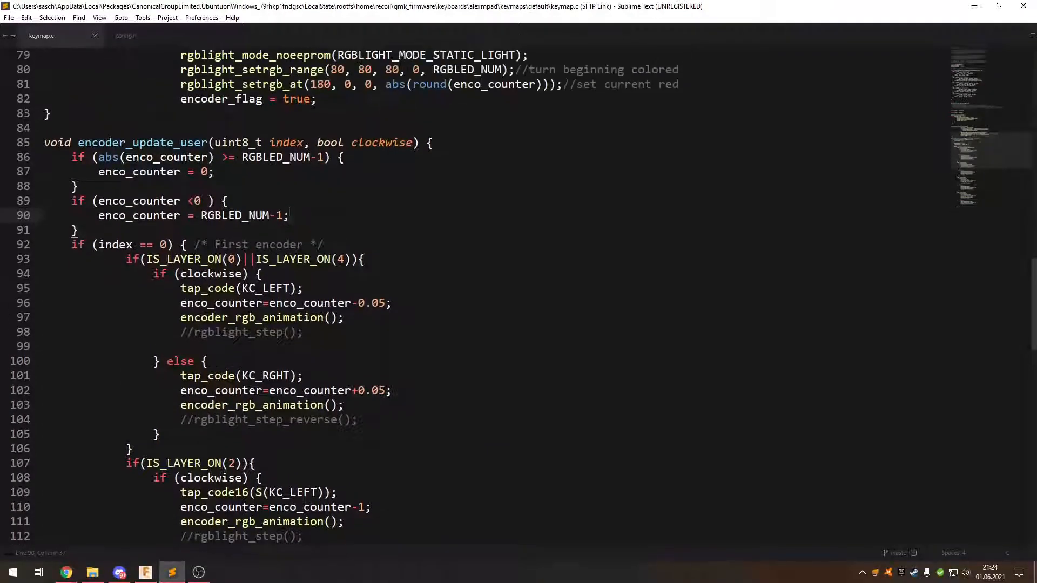
click(288, 215)
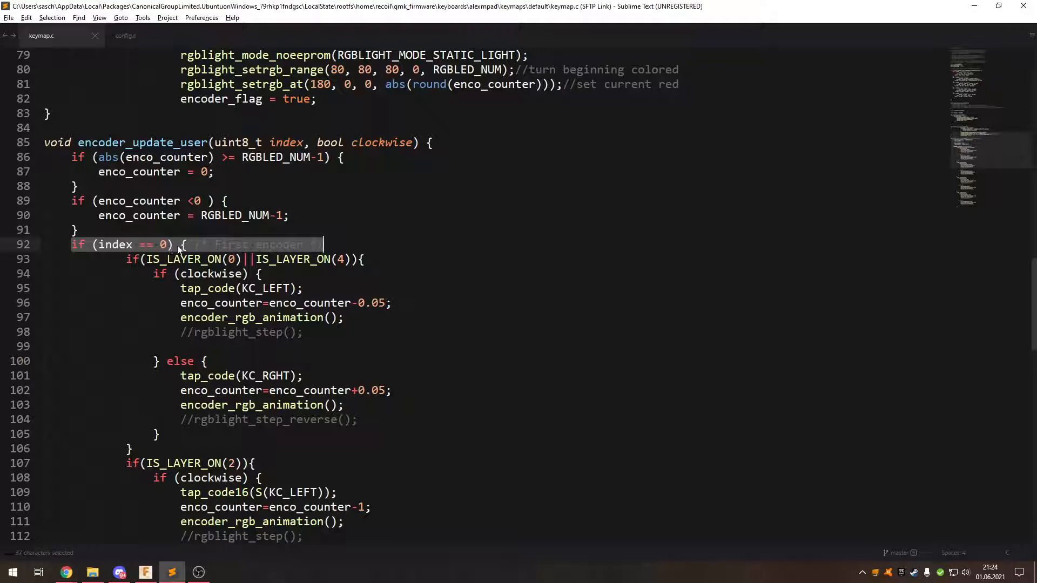
click(132, 258)
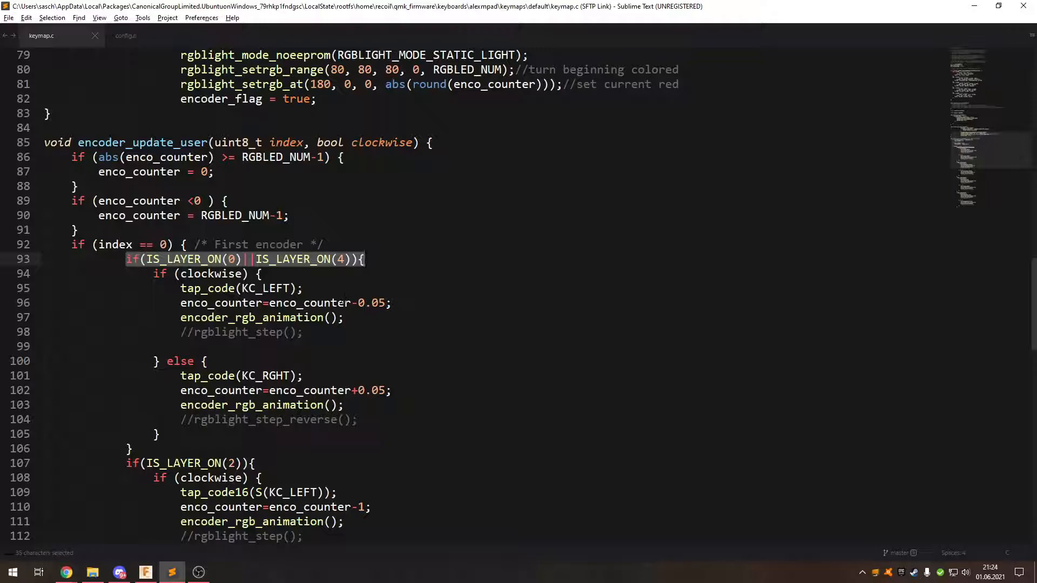
mouse_move(136, 261)
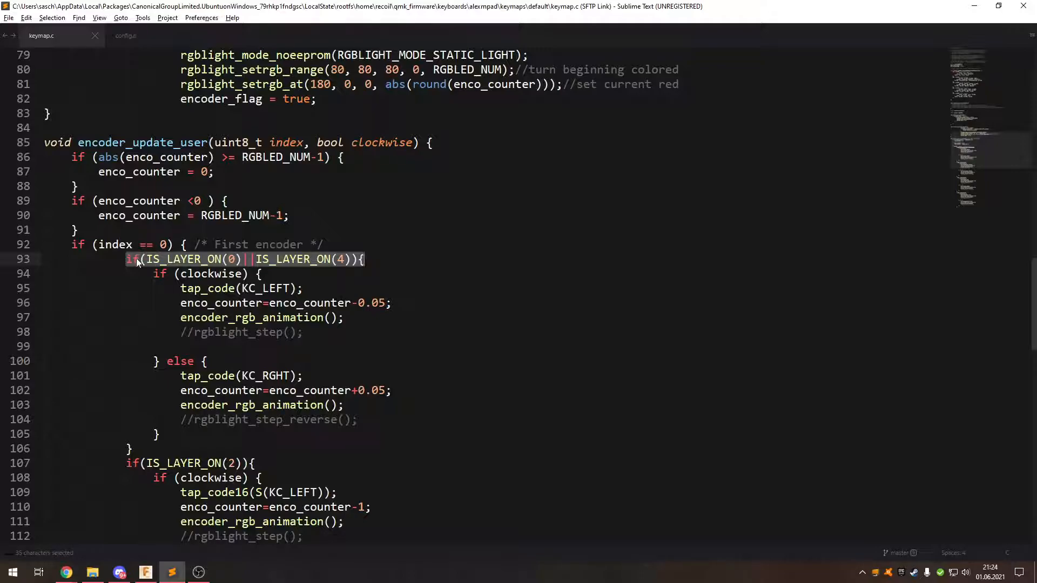
click(136, 259)
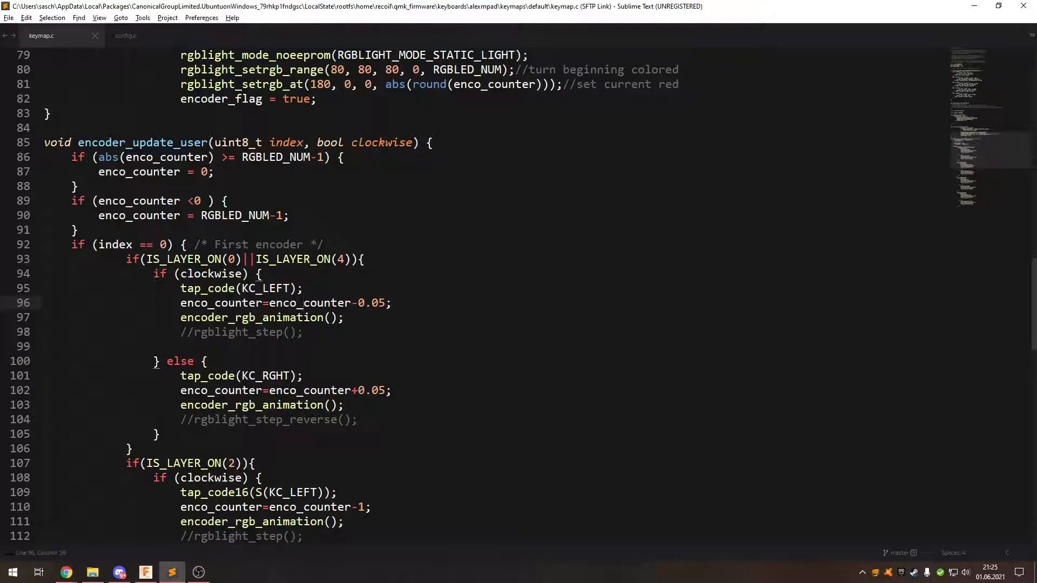
scroll(down, 3)
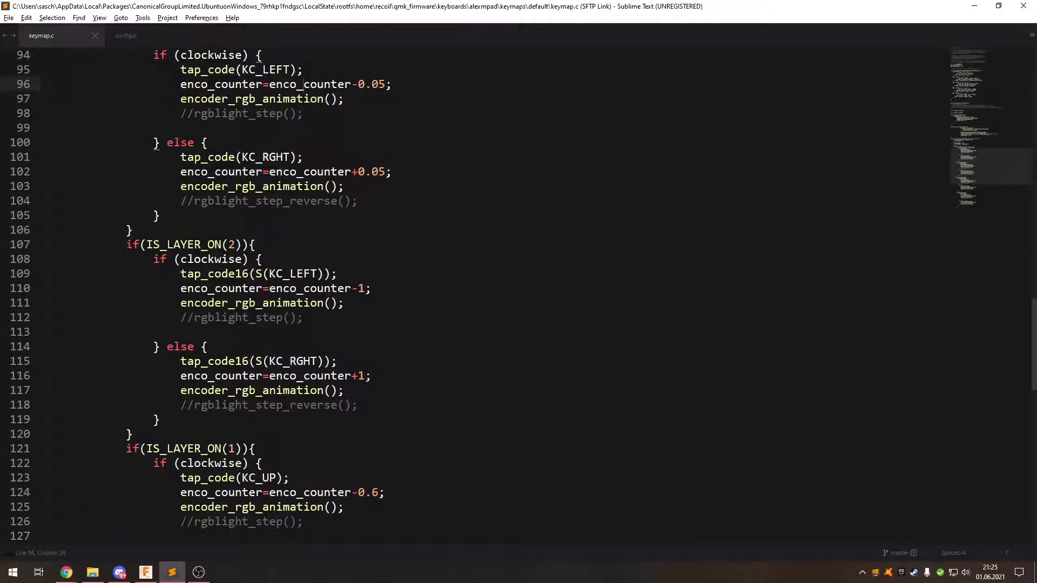
scroll(up, 3)
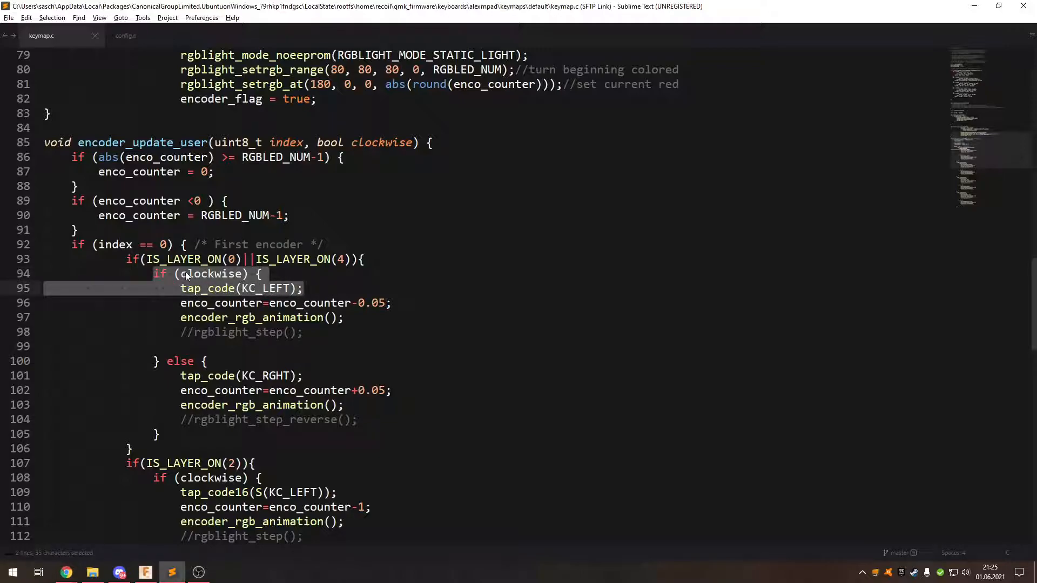
click(185, 274)
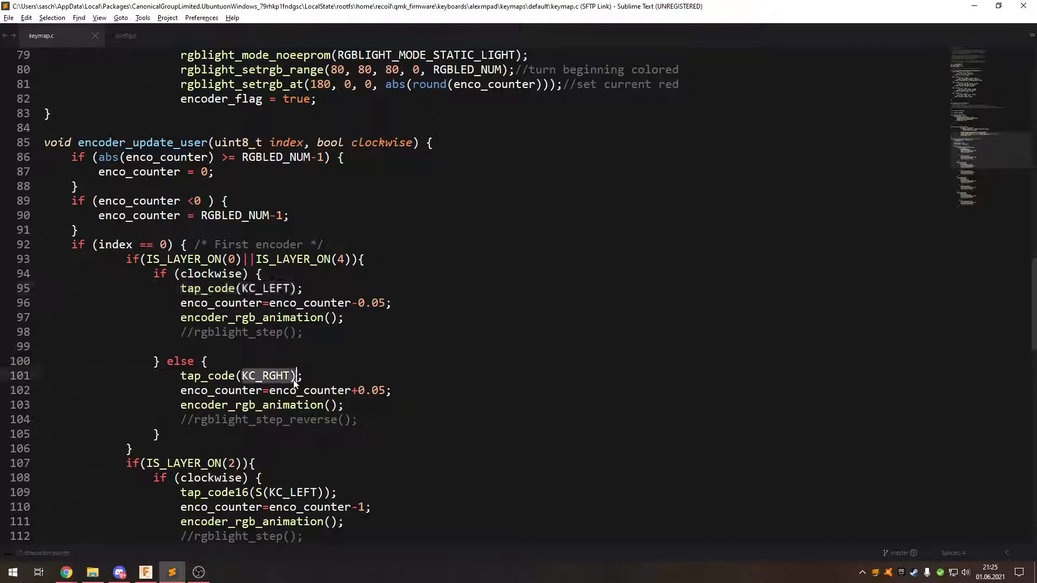
double_click(266, 376)
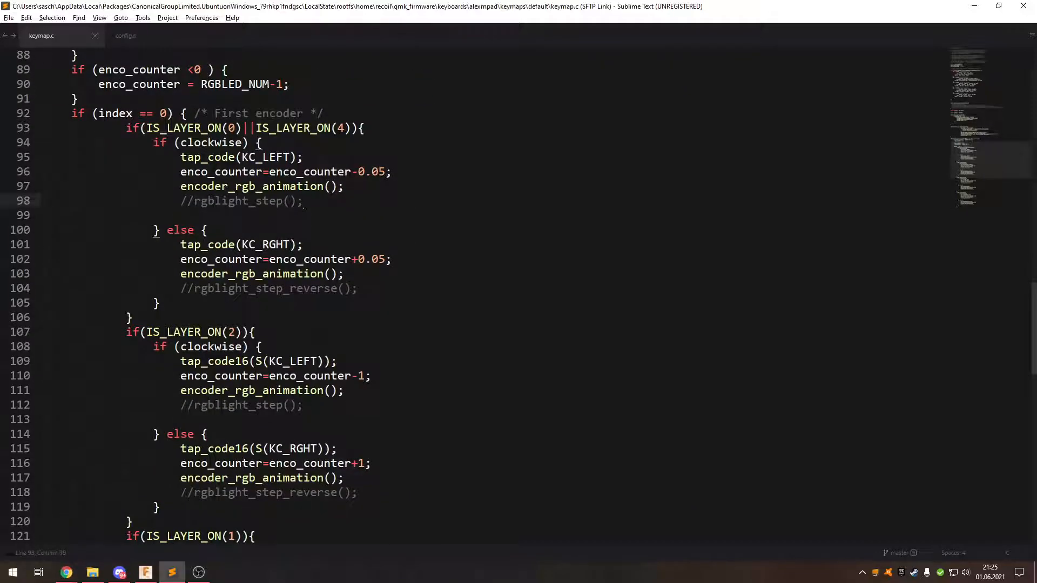
scroll(down, 3)
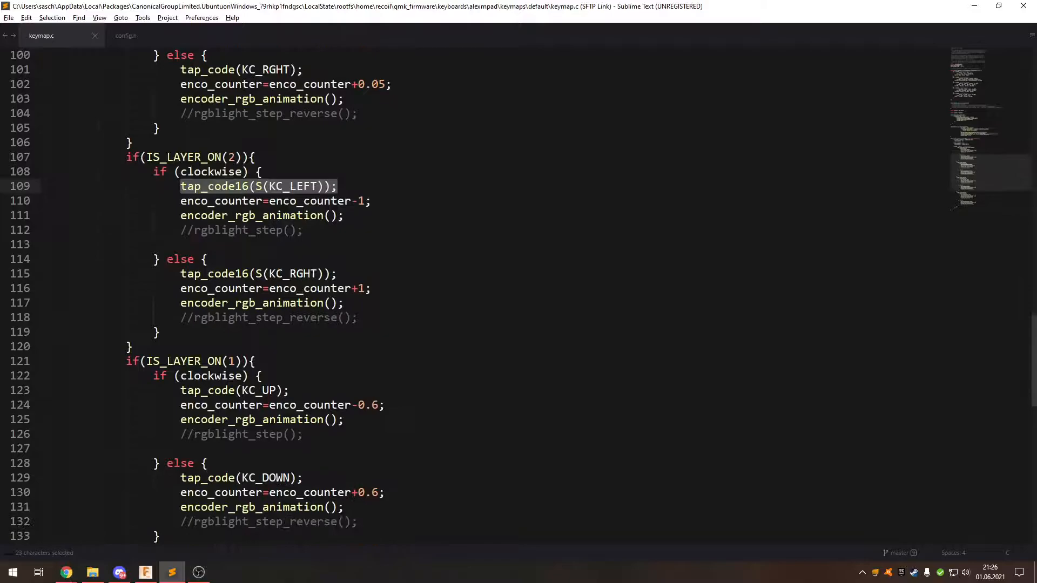
Highlight the tap_code16 calls in the layer 2 branch of encoder_update_user.
scroll(down, 3)
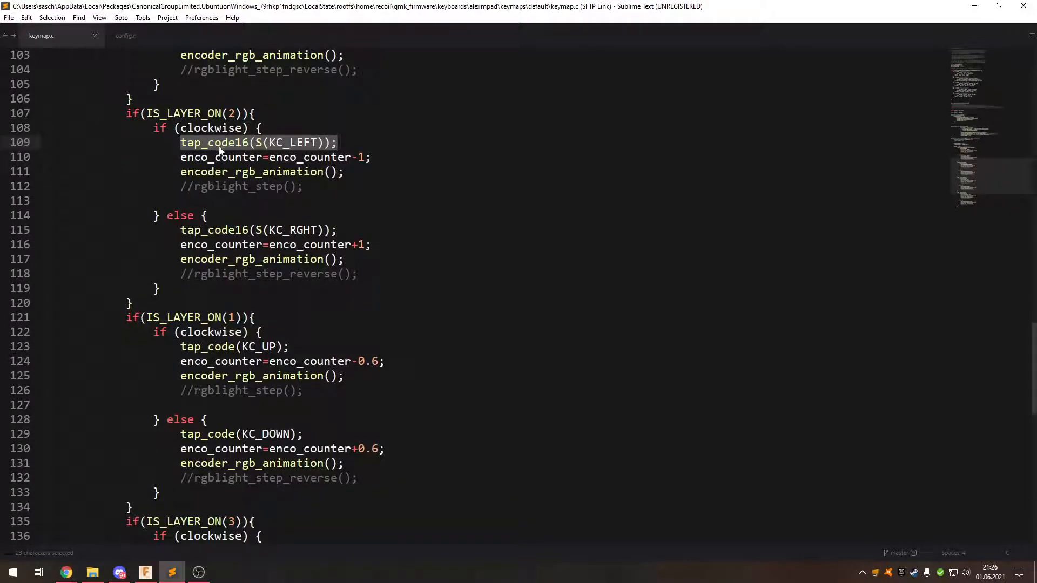
scroll(up, 3)
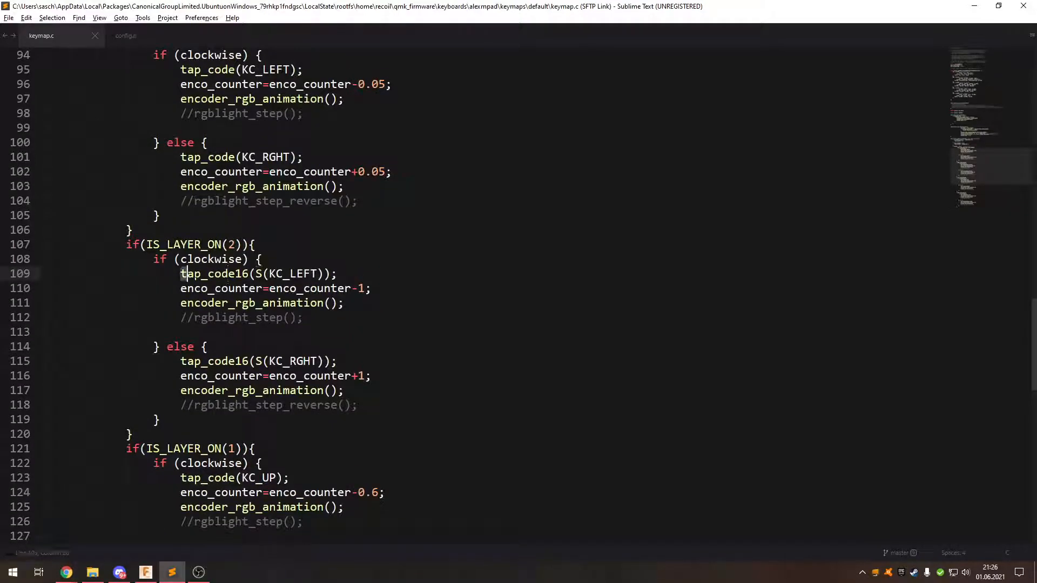
double_click(214, 274)
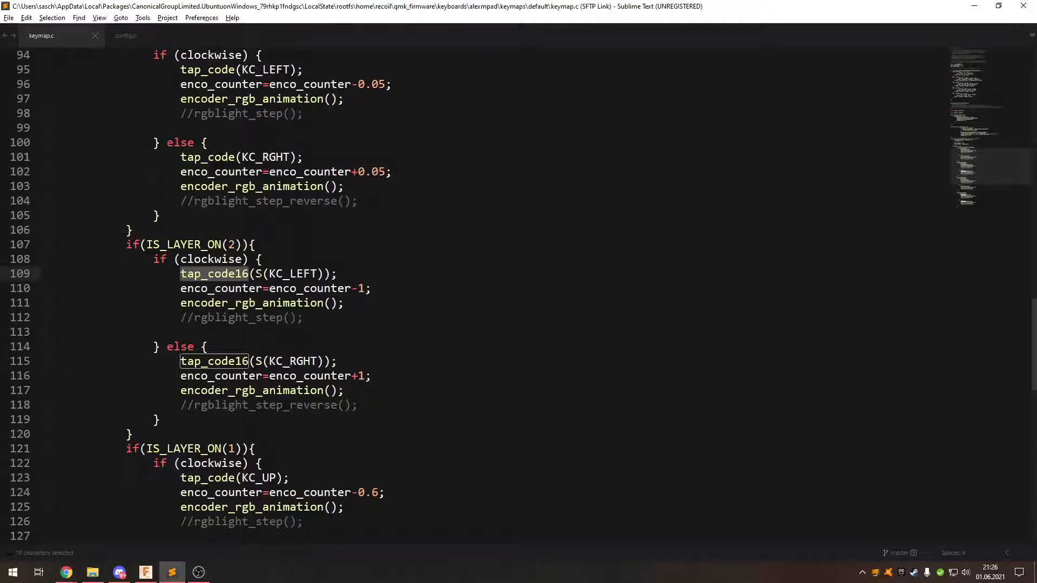
click(43, 332)
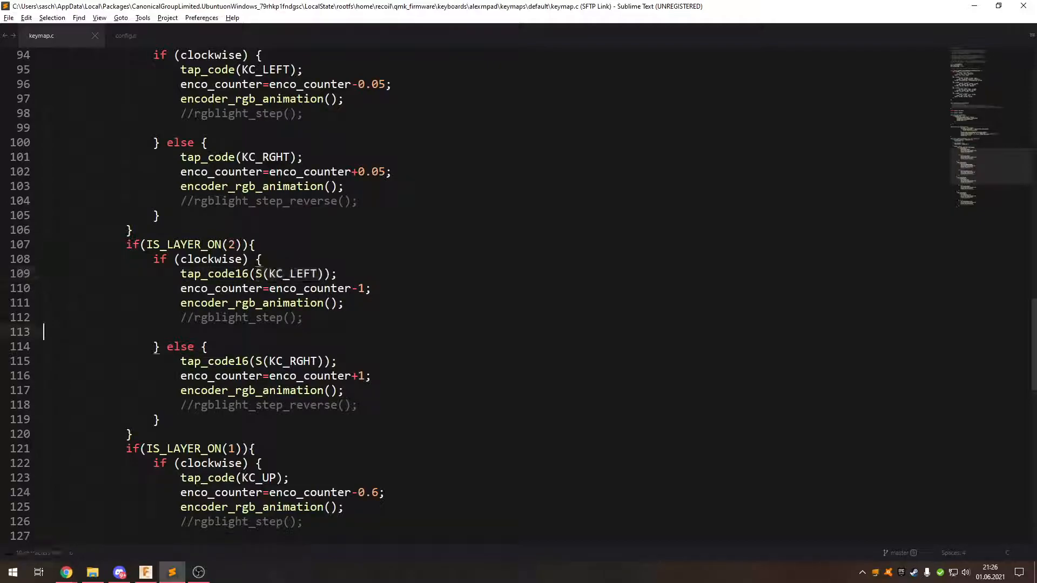
Scroll to the file's end where layer 3 sends C(KC_Y) and C(S(KC_Y)).
scroll(down, 3)
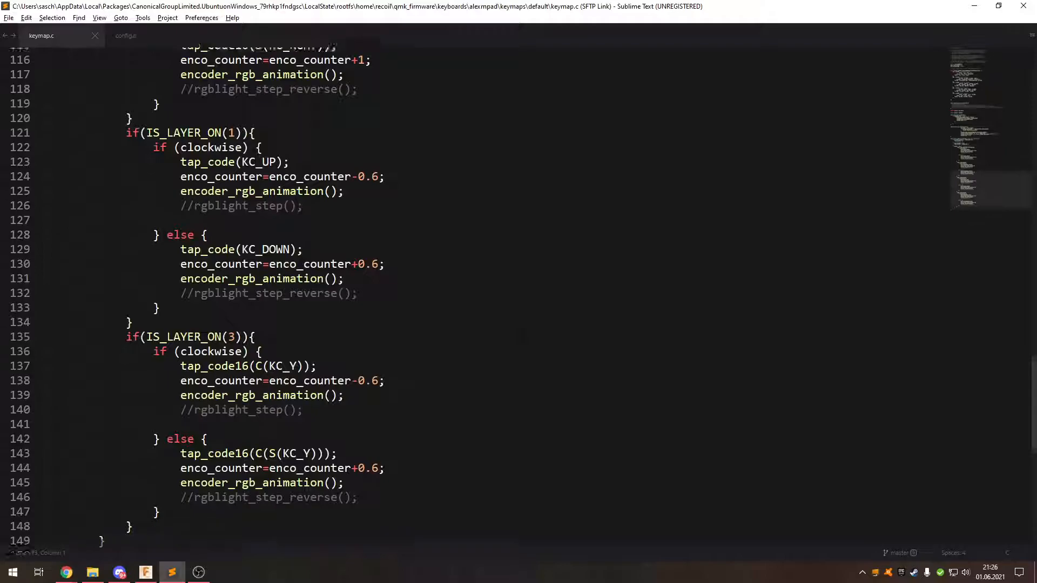
scroll(up, 3)
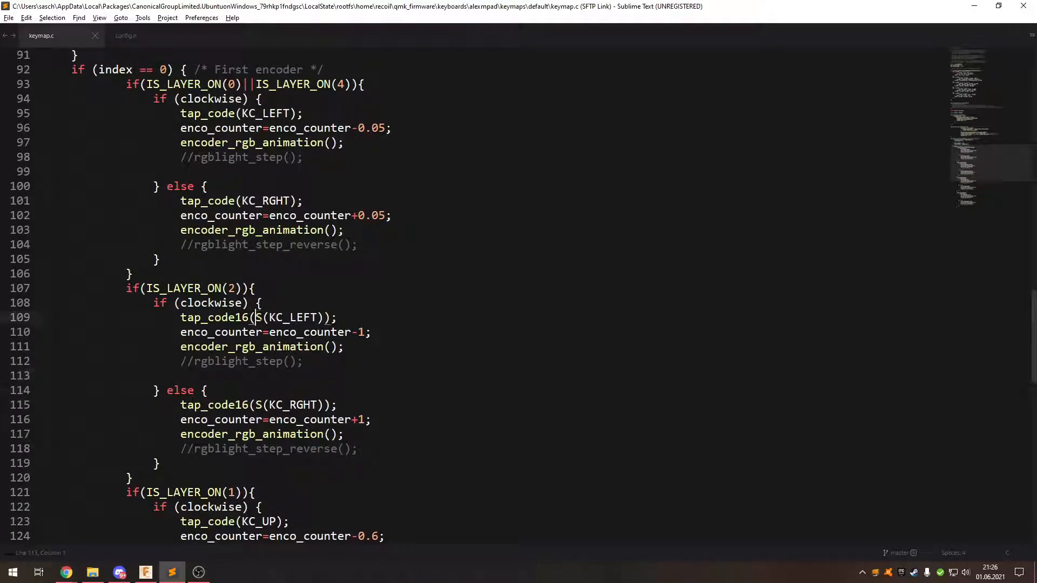
scroll(down, 3)
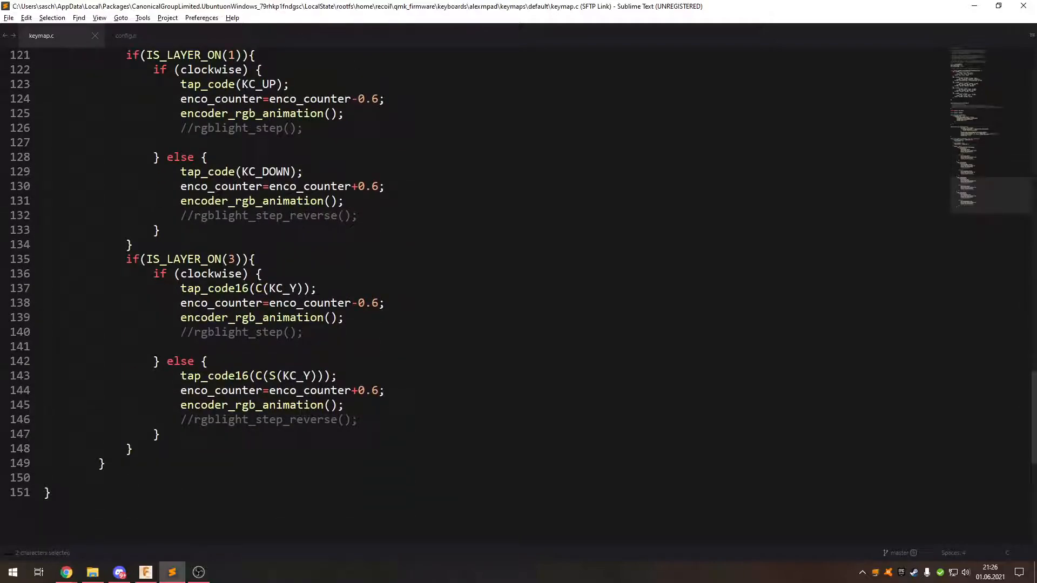
Note the C modifier in layer 3, then scroll back up to encoder_rgb_animation.
click(257, 376)
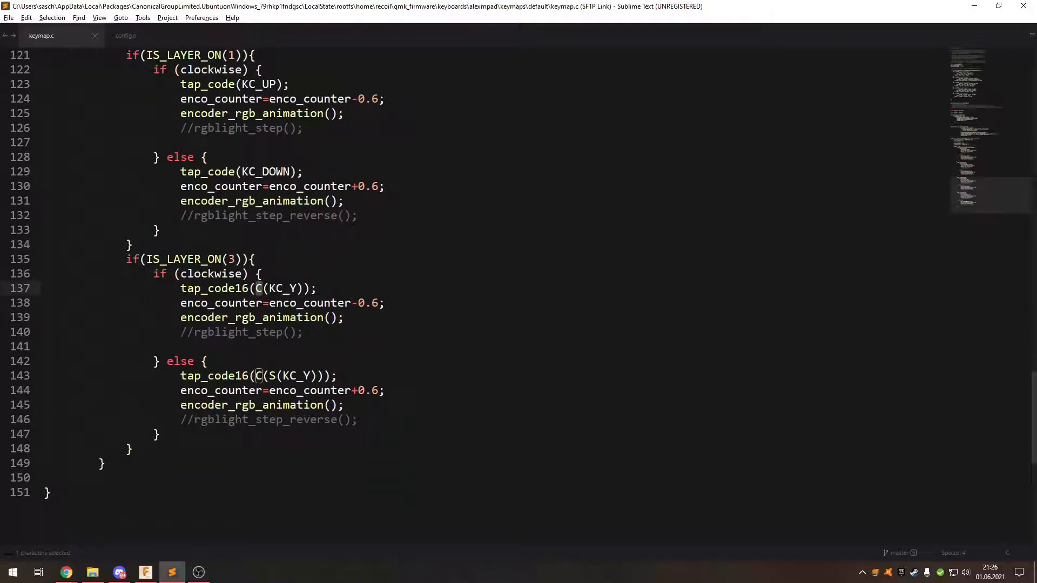
scroll(up, 3)
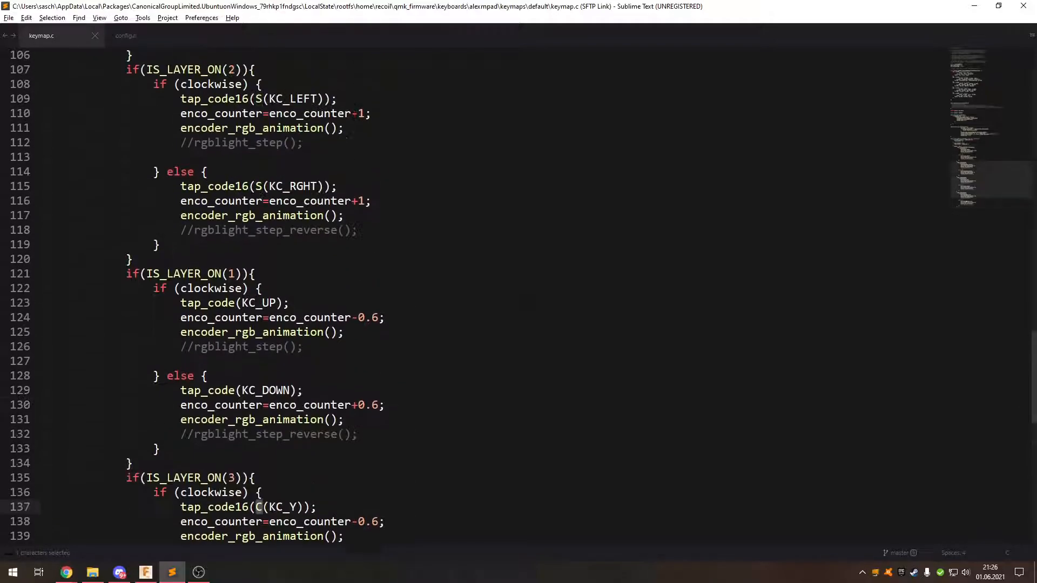
scroll(up, 3)
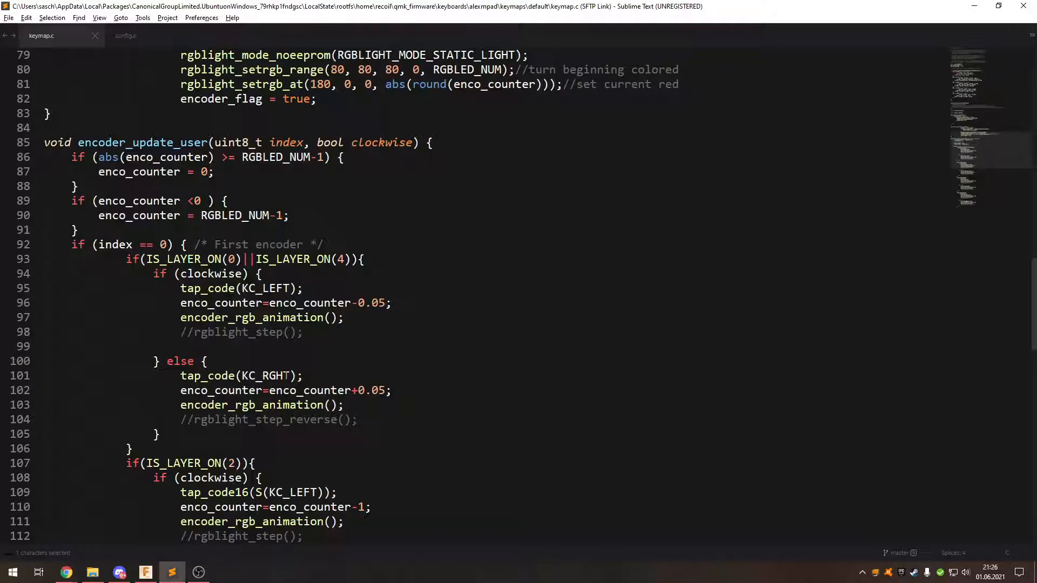
scroll(up, 3)
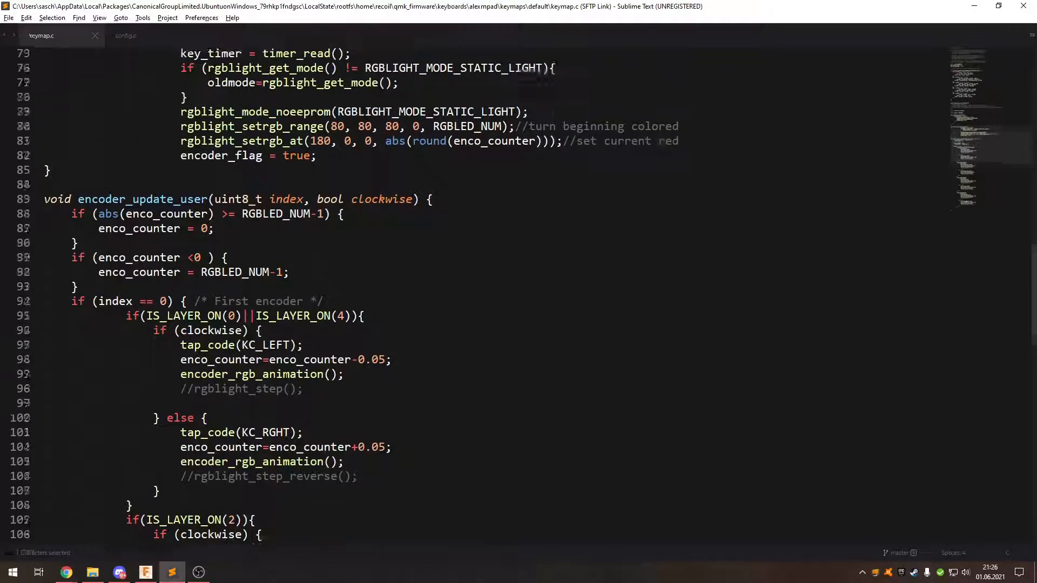
scroll(up, 3)
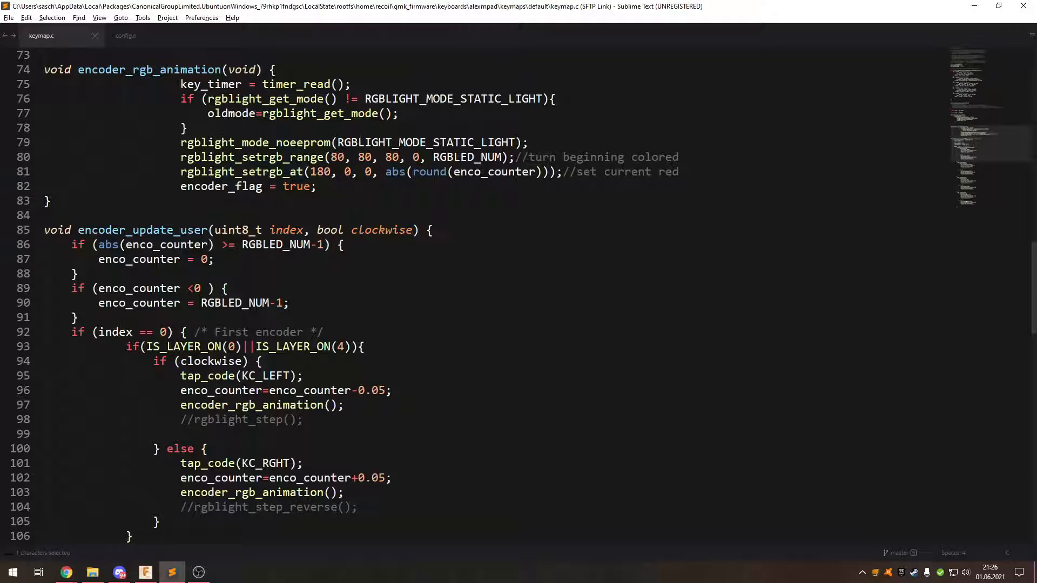